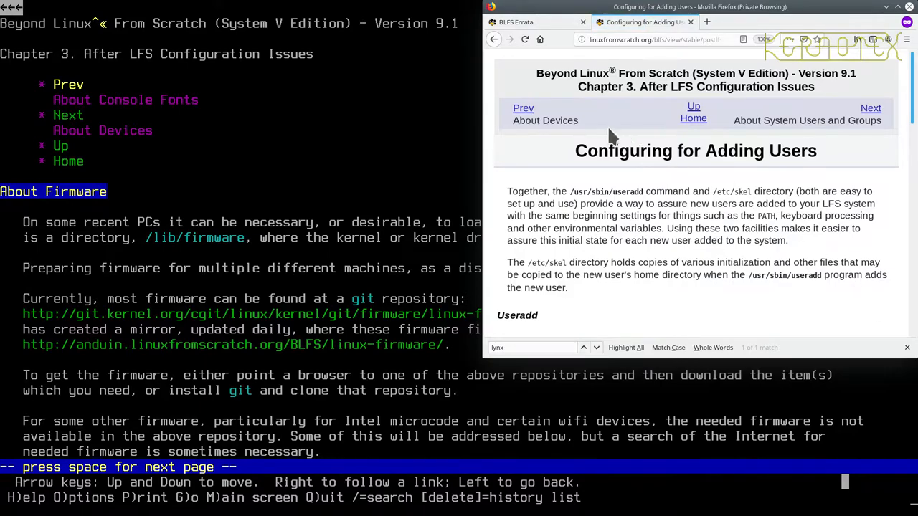
pyautogui.moveTo(651, 186)
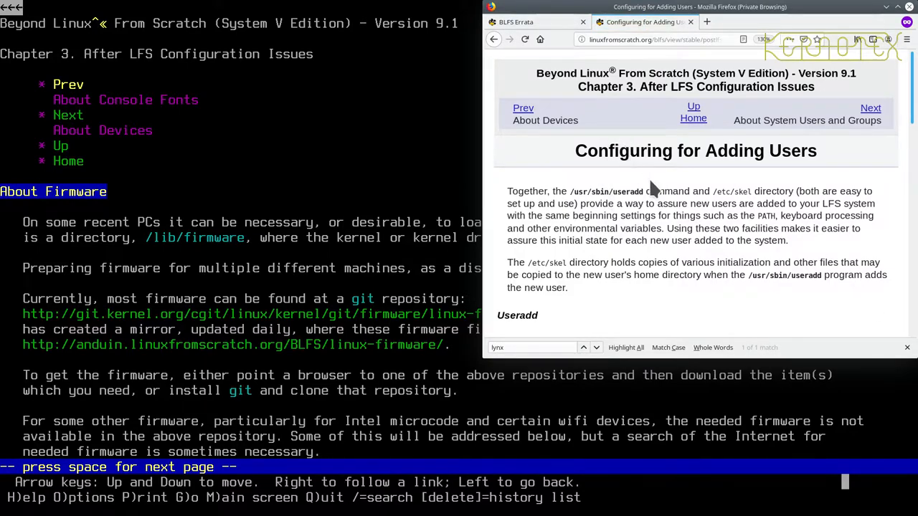
# Scroll the Configuring for Adding Users page down to the Useradd section
pyautogui.scroll(-3)
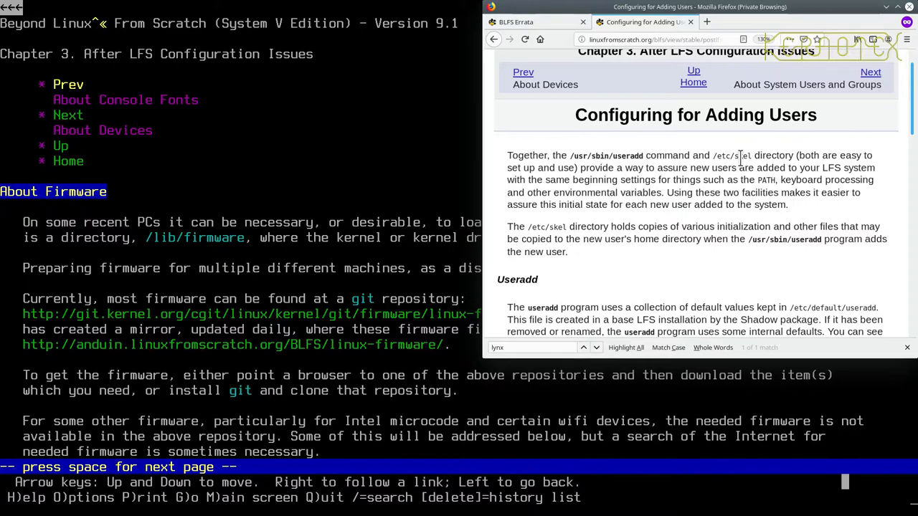
pyautogui.scroll(-3)
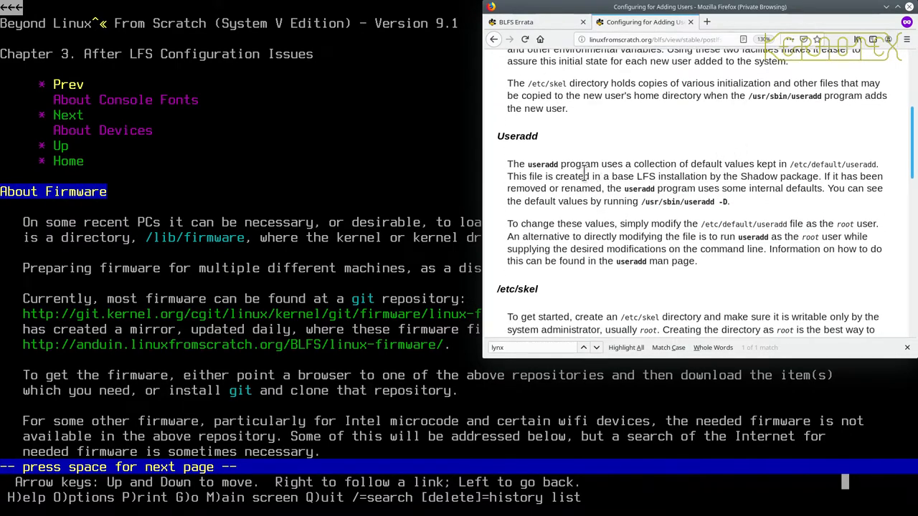
pyautogui.scroll(-3)
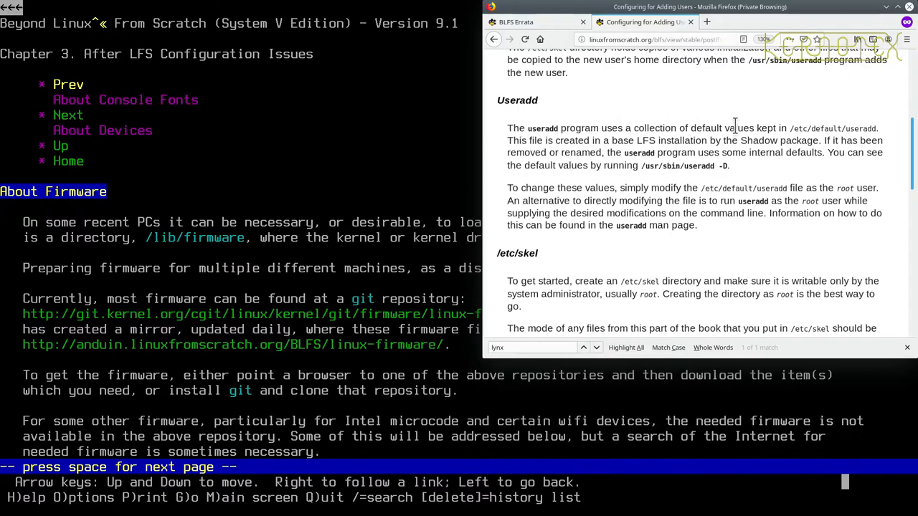
pyautogui.moveTo(811, 128)
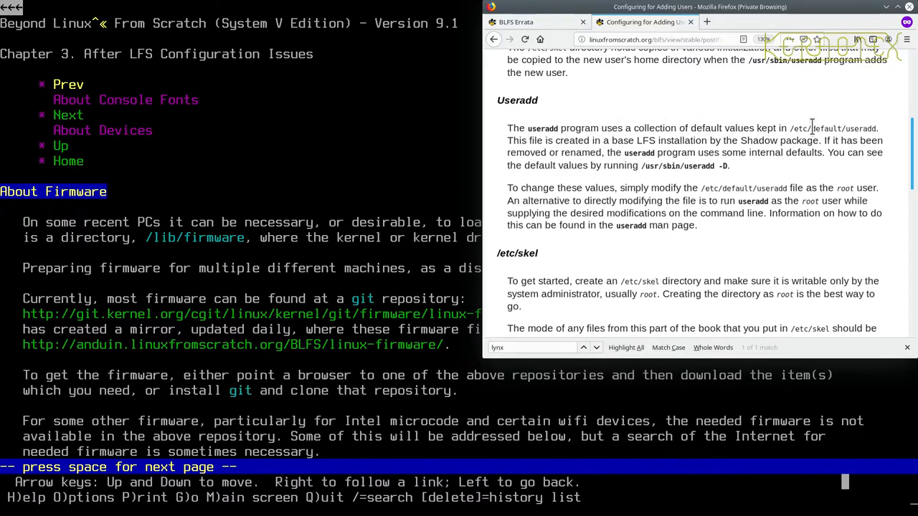
pyautogui.moveTo(871, 132)
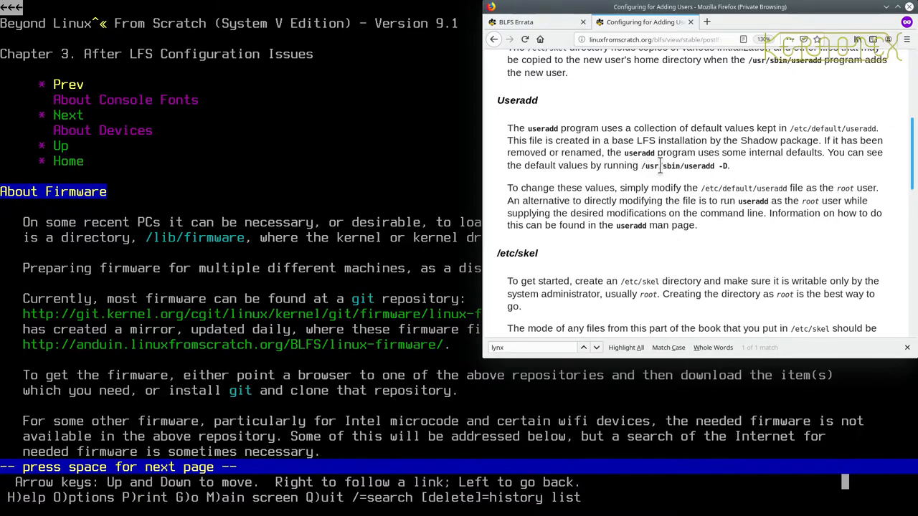
pyautogui.moveTo(700, 166)
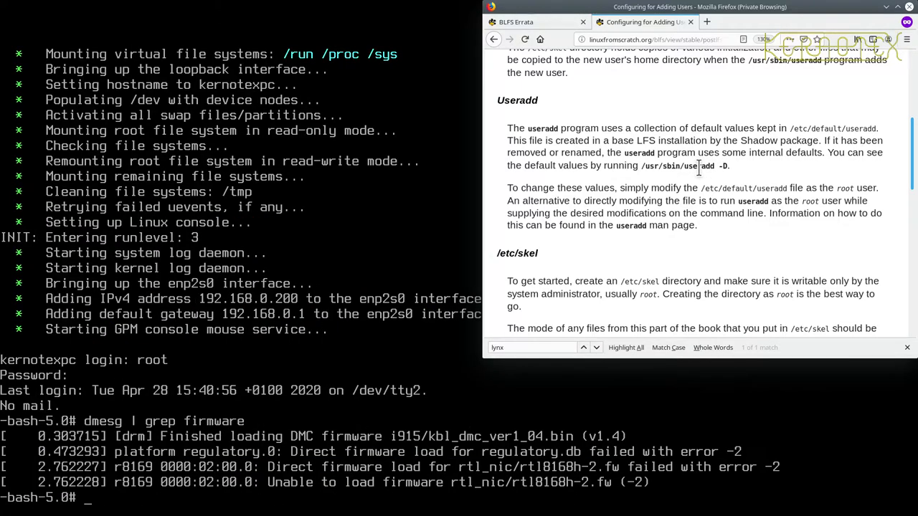
# Run /usr/sbin/useradd -D to list defaults HOME=/home, SHELL=/bin/bash, SKEL=/etc/skel
pyautogui.write('/')
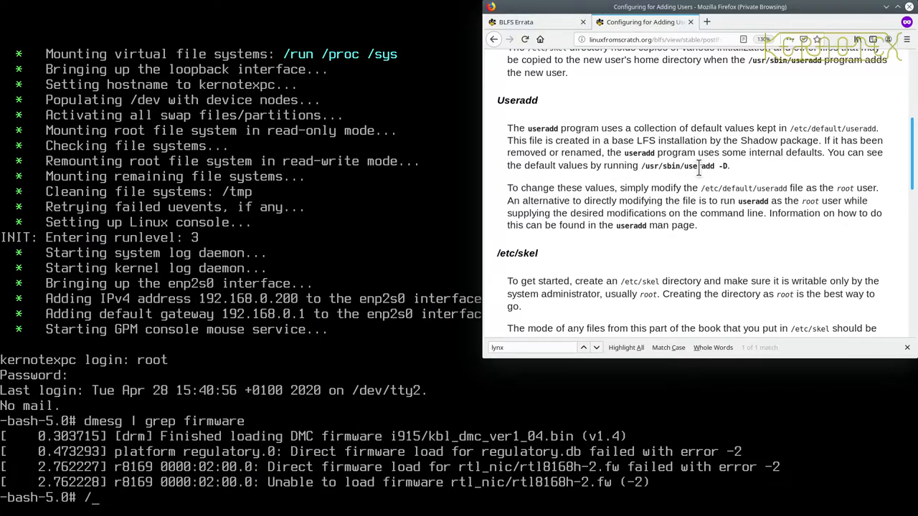
pyautogui.write('usr')
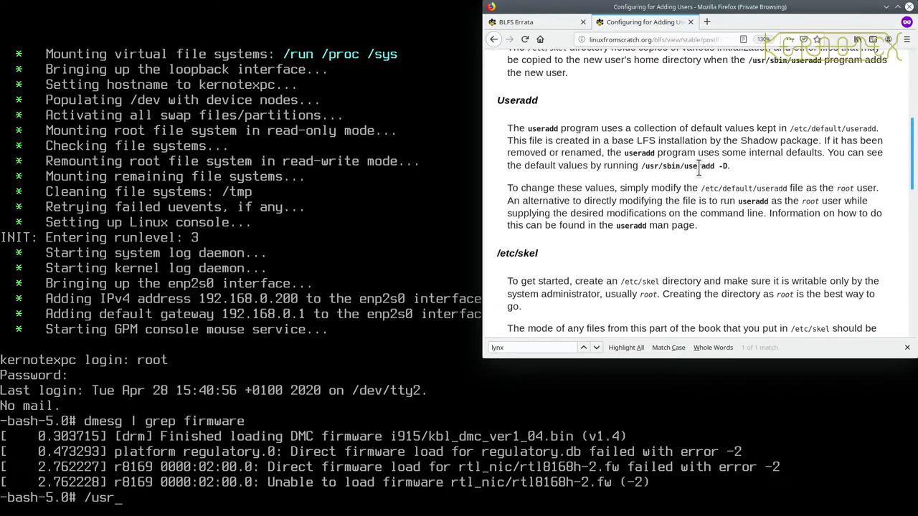
pyautogui.write('sbin/')
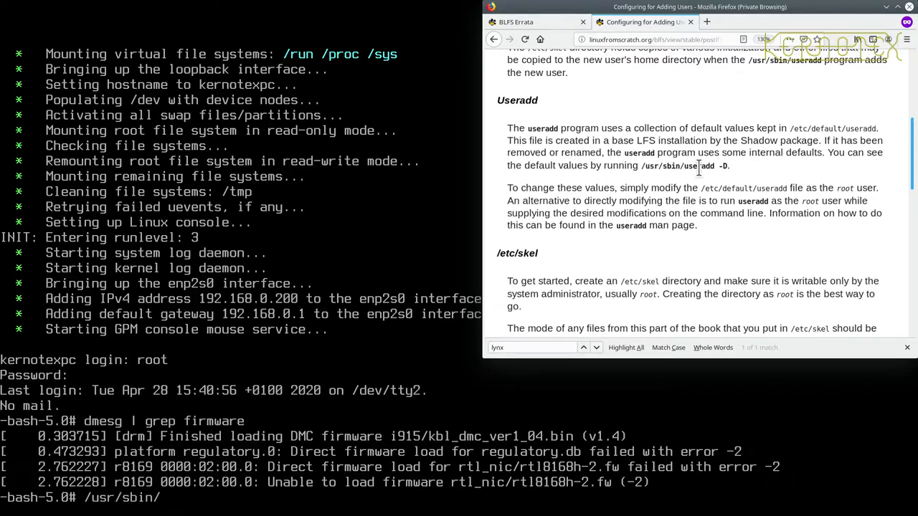
pyautogui.write('useradd -D')
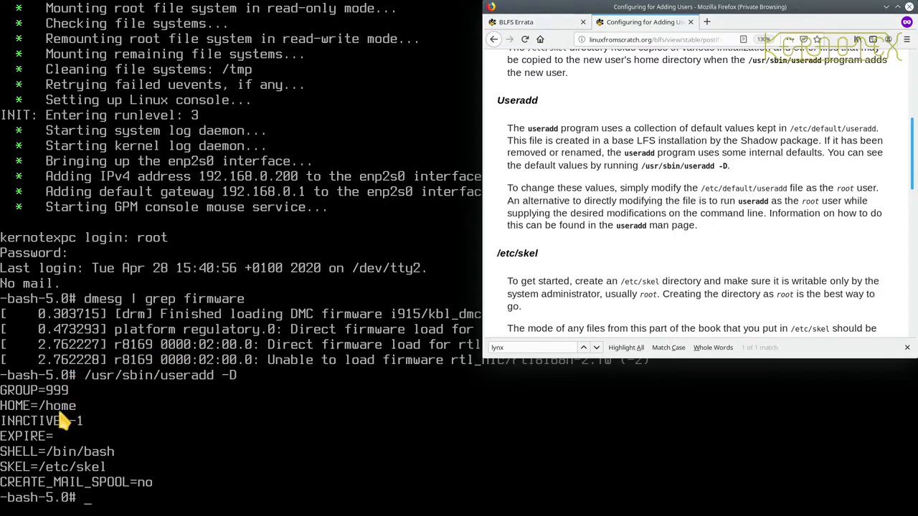
pyautogui.moveTo(66, 444)
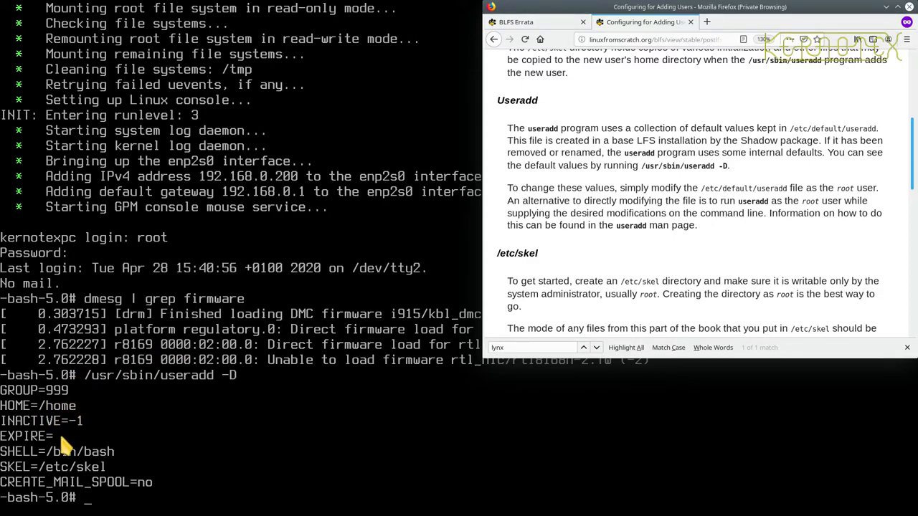
pyautogui.moveTo(14, 461)
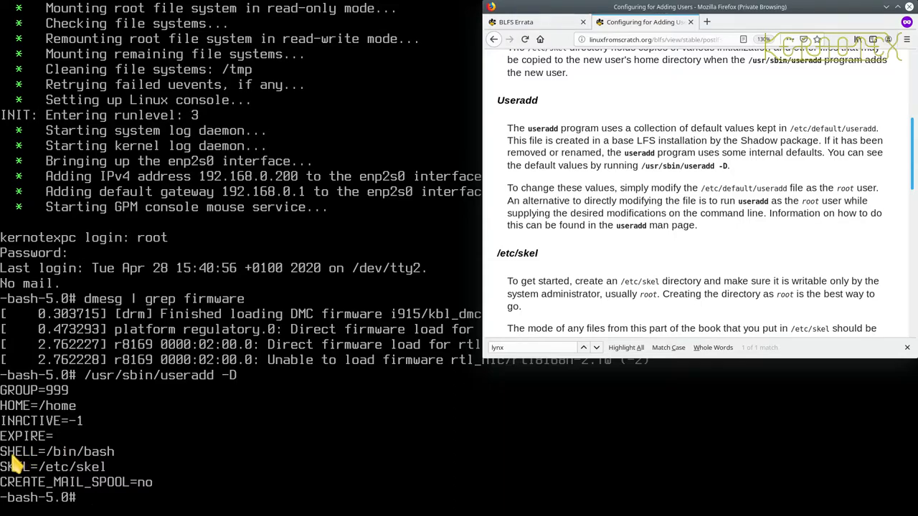
pyautogui.moveTo(100, 461)
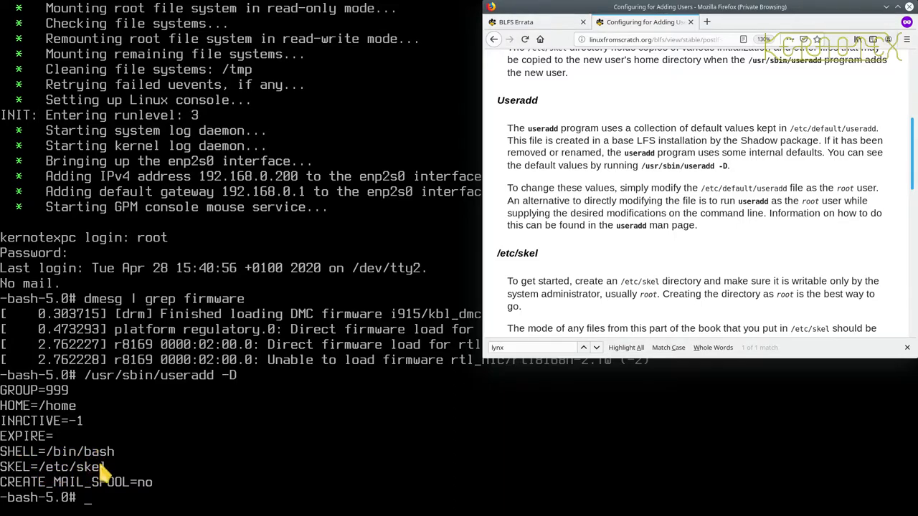
pyautogui.moveTo(11, 490)
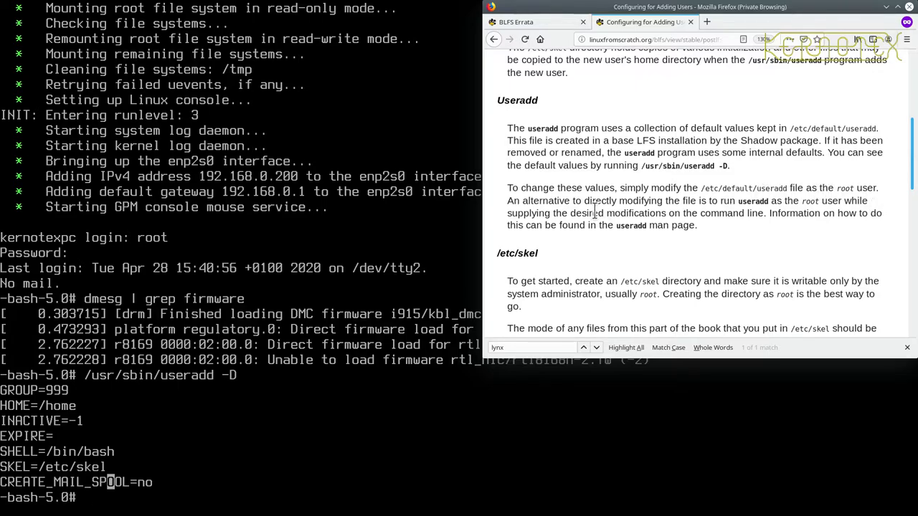
pyautogui.moveTo(702, 201)
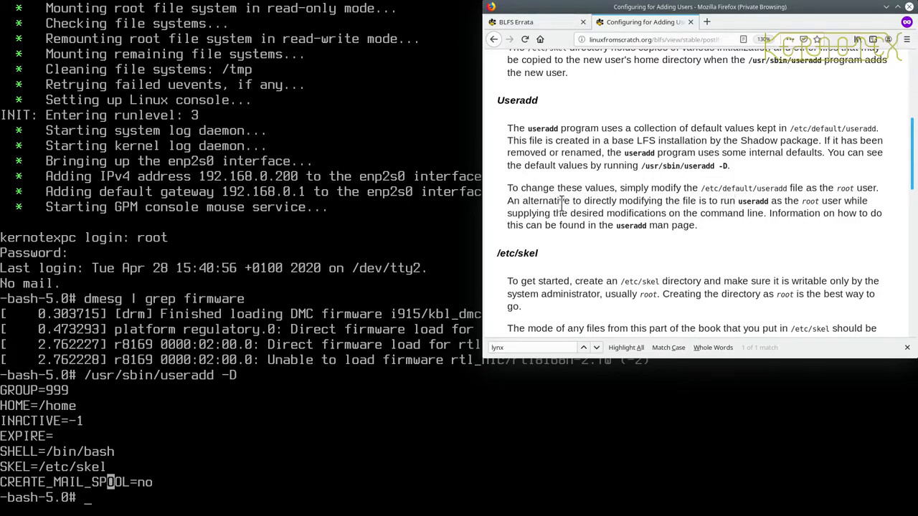
pyautogui.moveTo(796, 201)
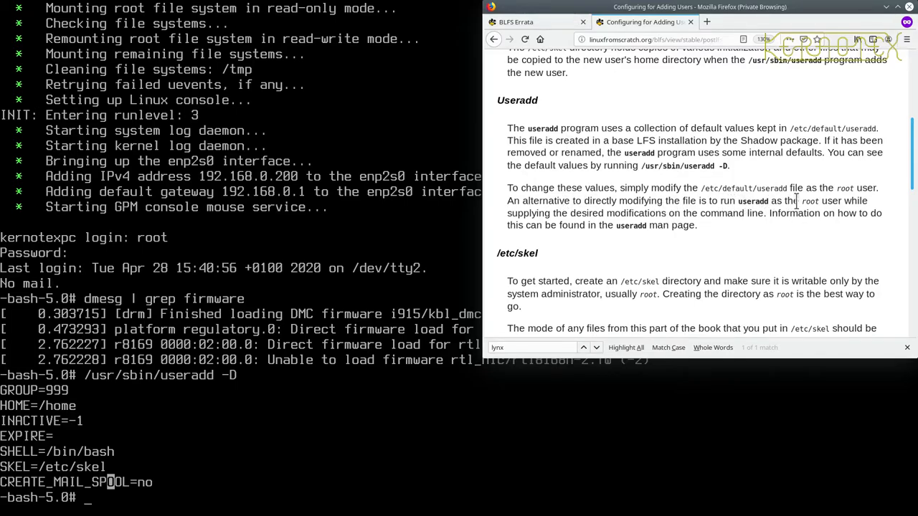
pyautogui.moveTo(538, 218)
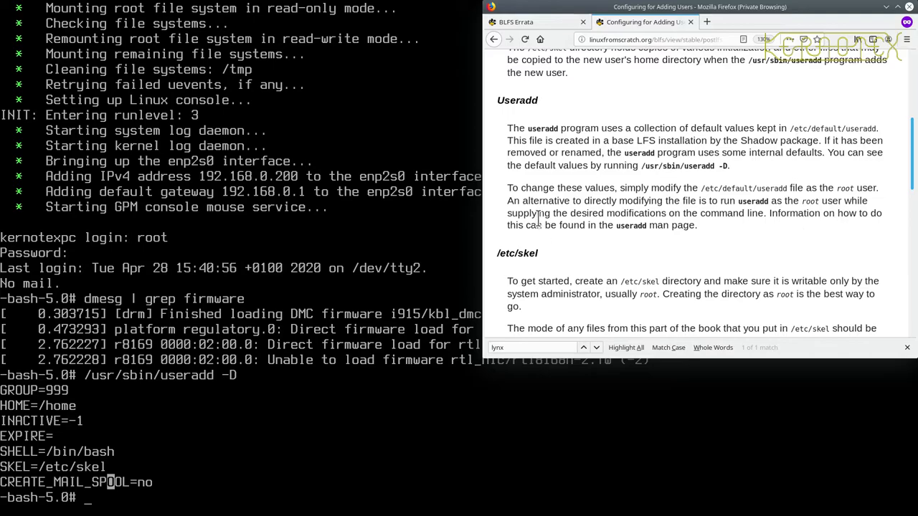
pyautogui.moveTo(753, 217)
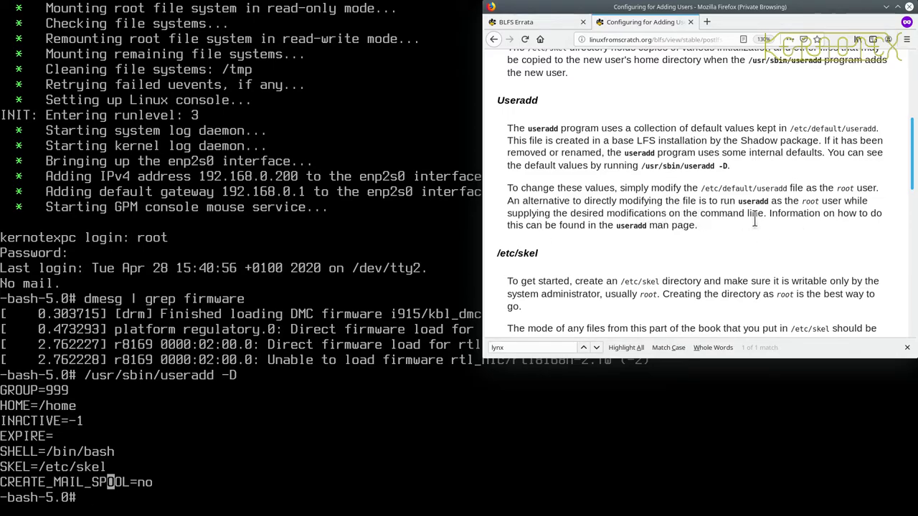
pyautogui.moveTo(674, 222)
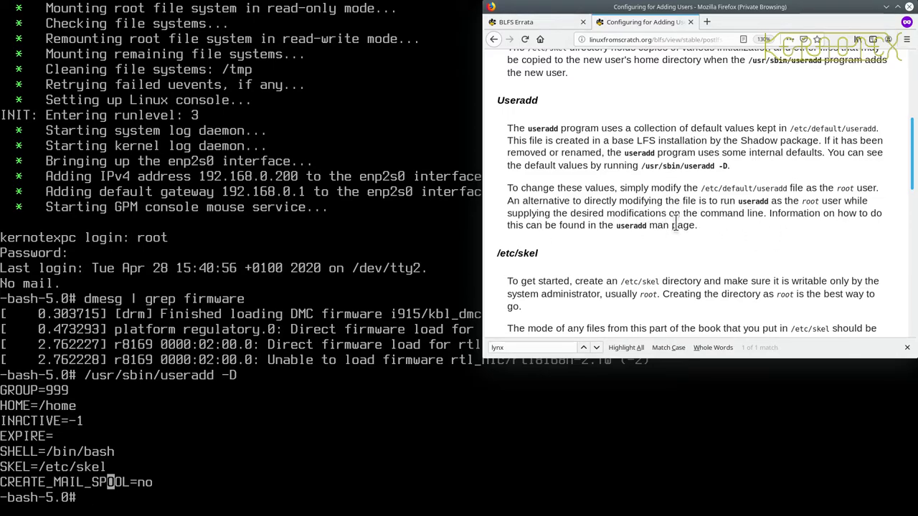
# Scroll through the /etc/skel section to the When Adding a User example
pyautogui.scroll(-3)
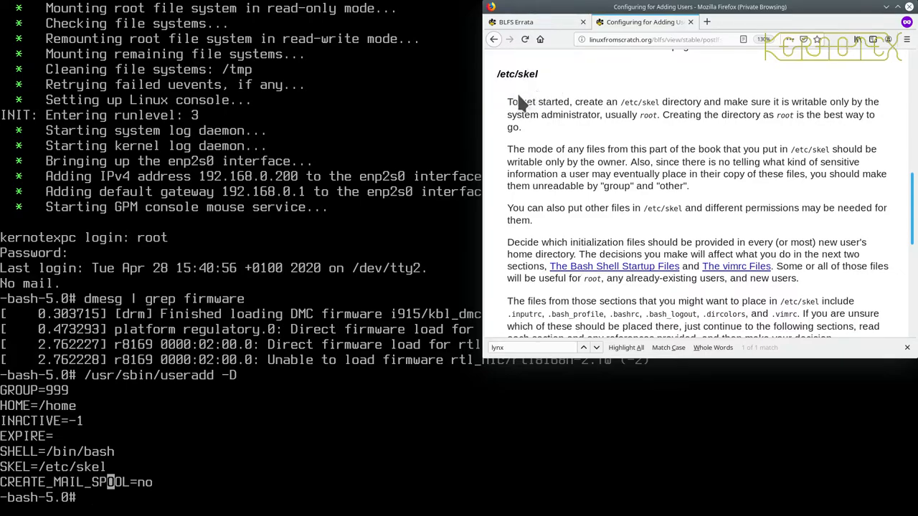
pyautogui.moveTo(638, 103)
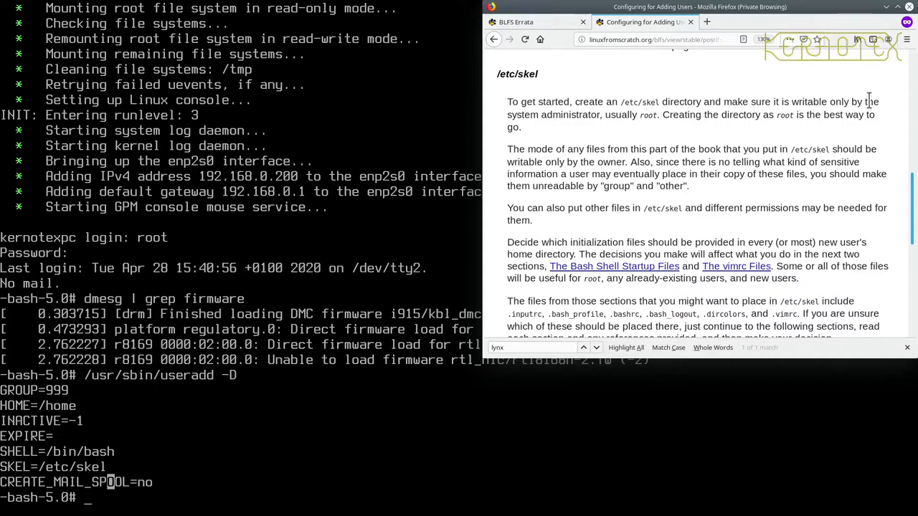
pyautogui.moveTo(661, 115)
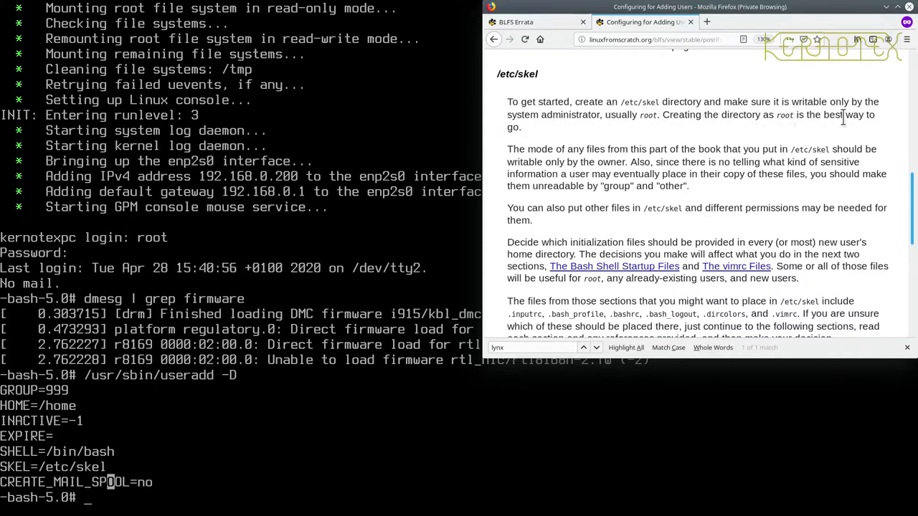
pyautogui.scroll(-3)
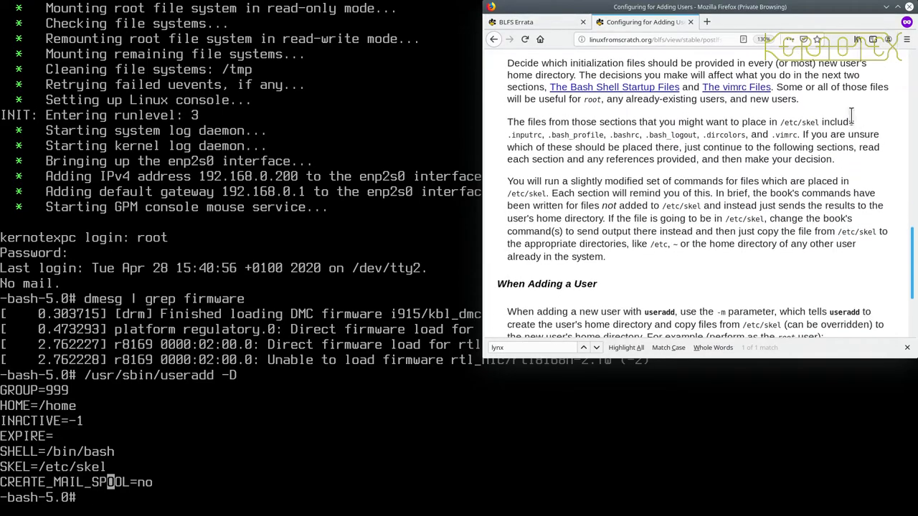
pyautogui.scroll(-3)
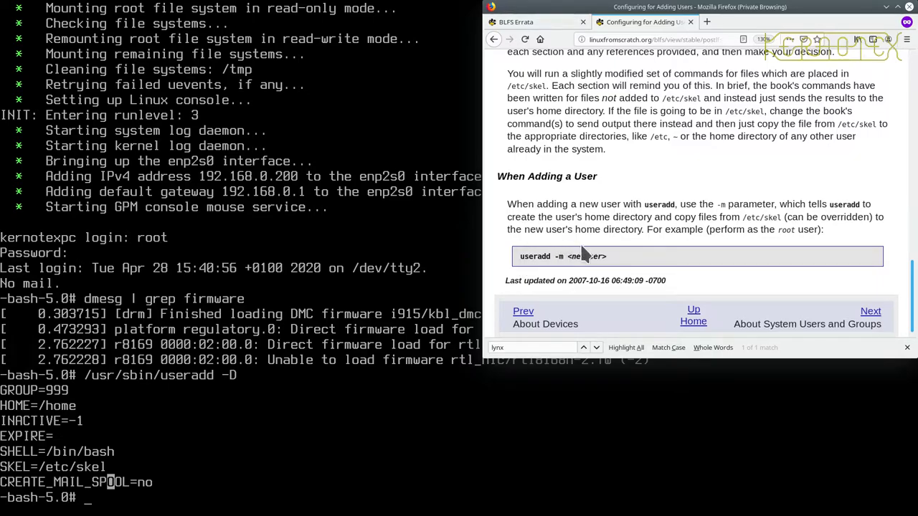
pyautogui.moveTo(610, 267)
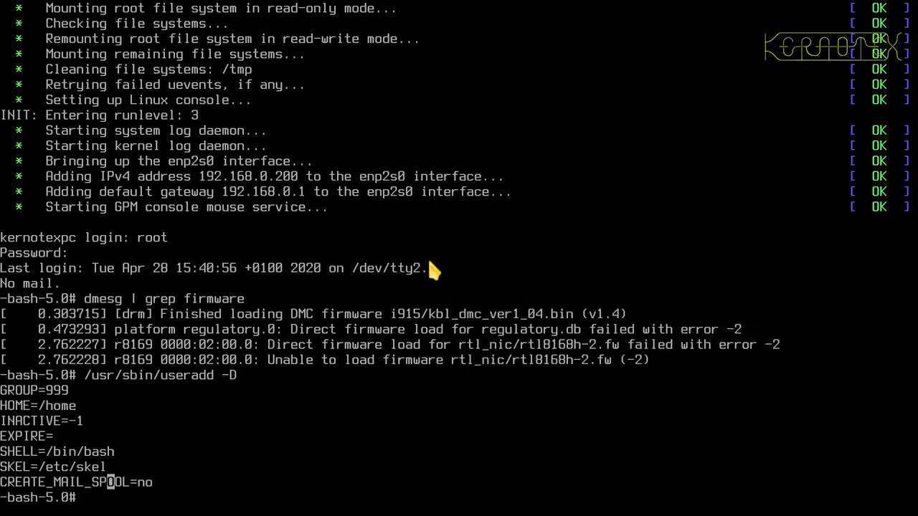
# List /etc, then create /etc/skel with mkdir -v so it appears owned by root
pyautogui.write('ls')
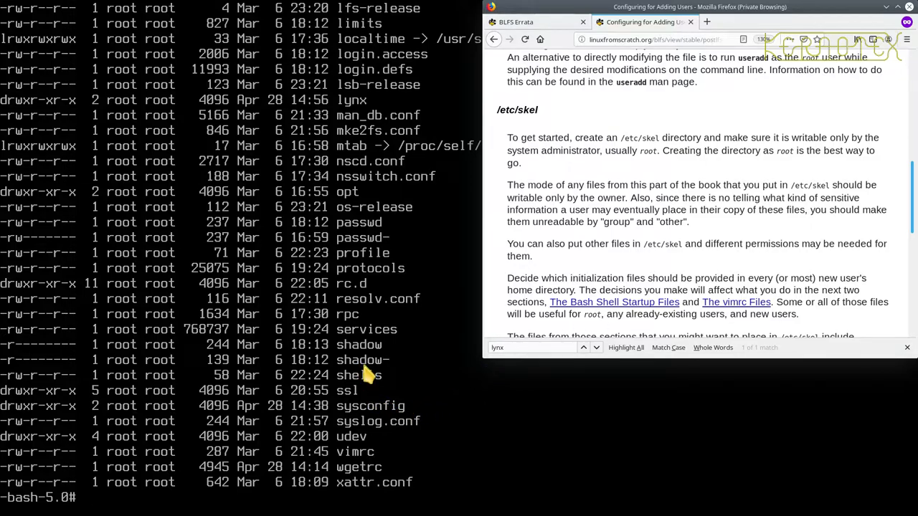
pyautogui.write('mkd')
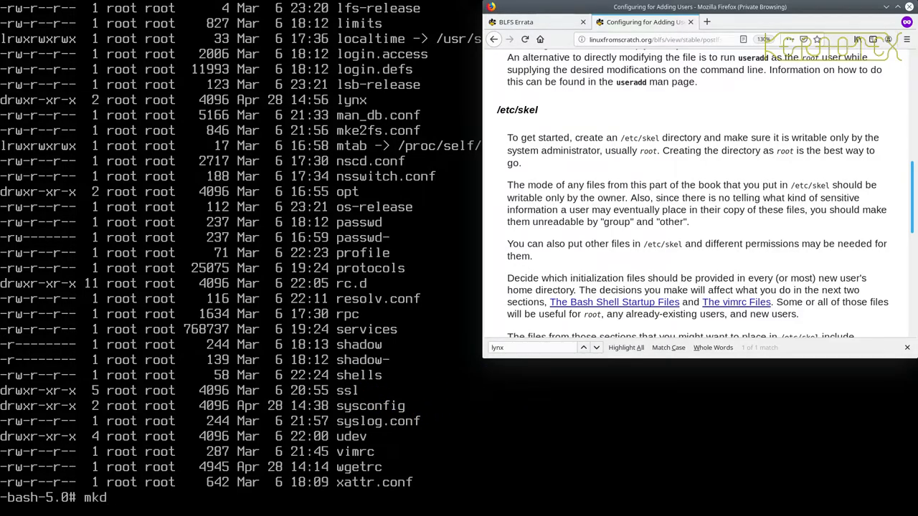
pyautogui.write('ir')
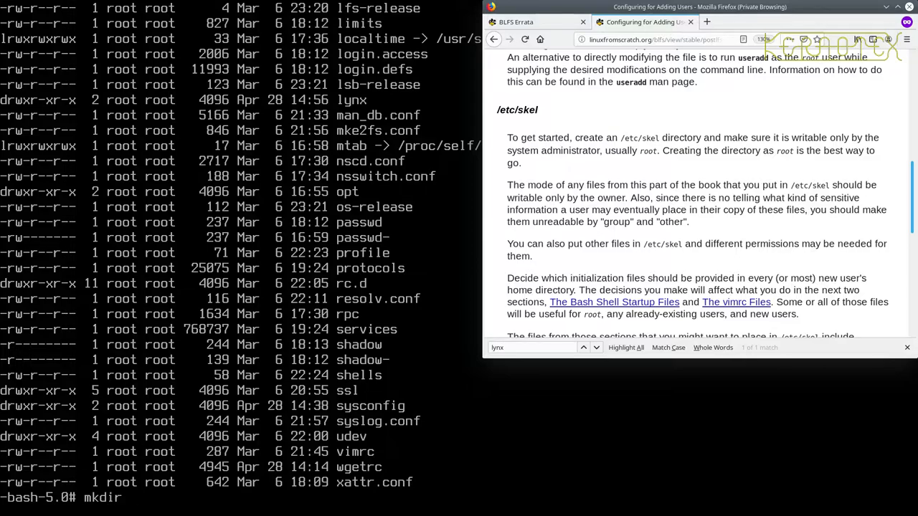
pyautogui.write('-v /')
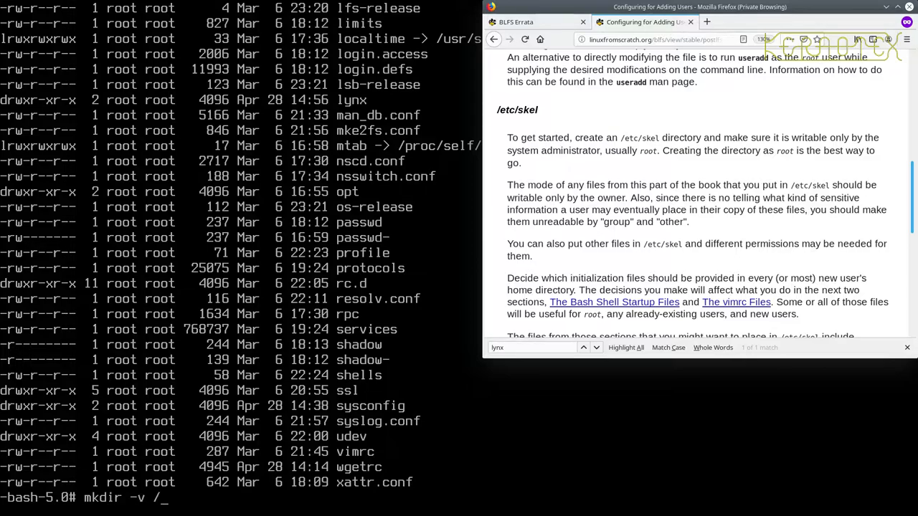
pyautogui.write('etc/skel')
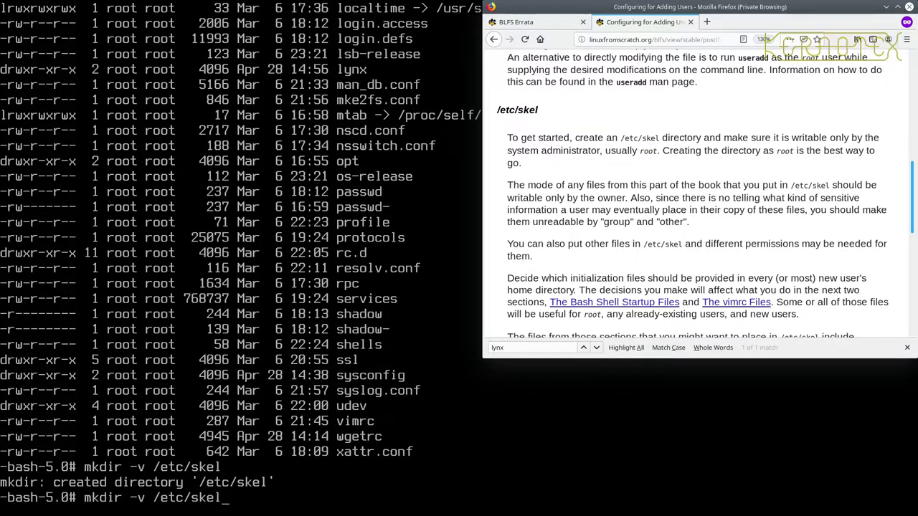
pyautogui.press('Return')
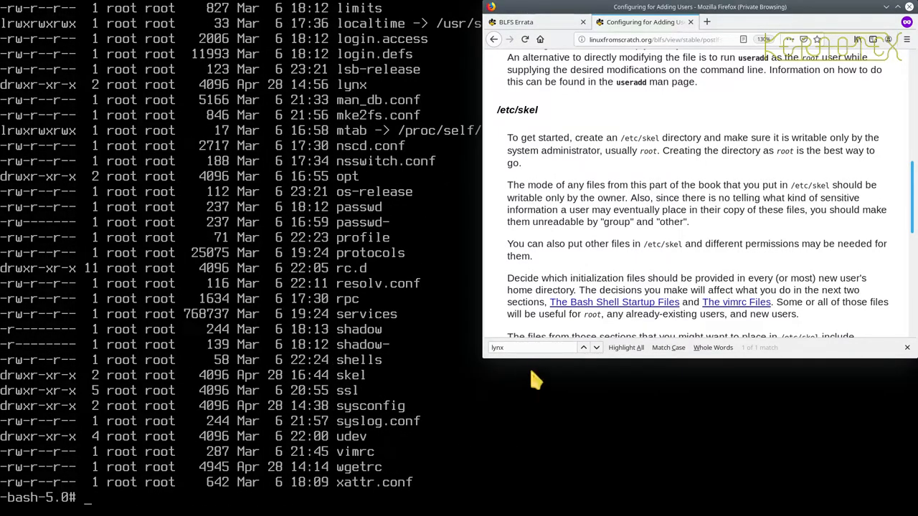
pyautogui.moveTo(244, 387)
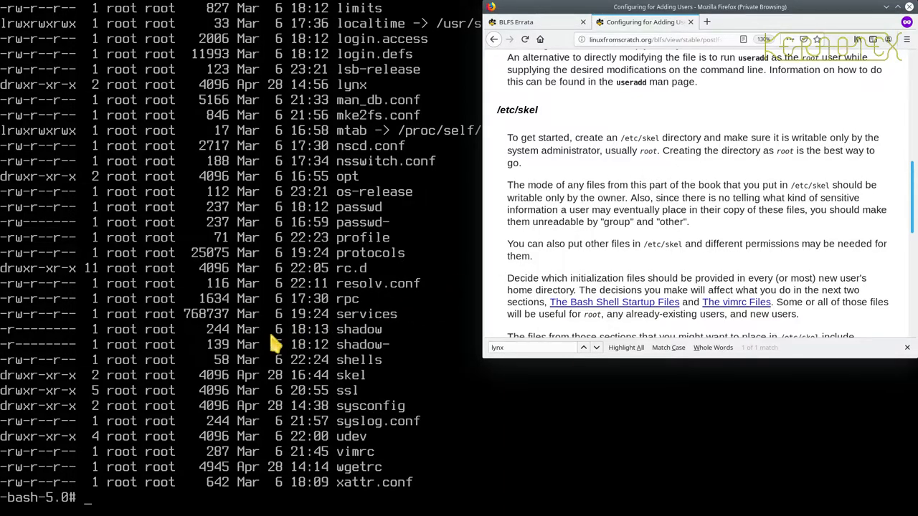
pyautogui.moveTo(17, 387)
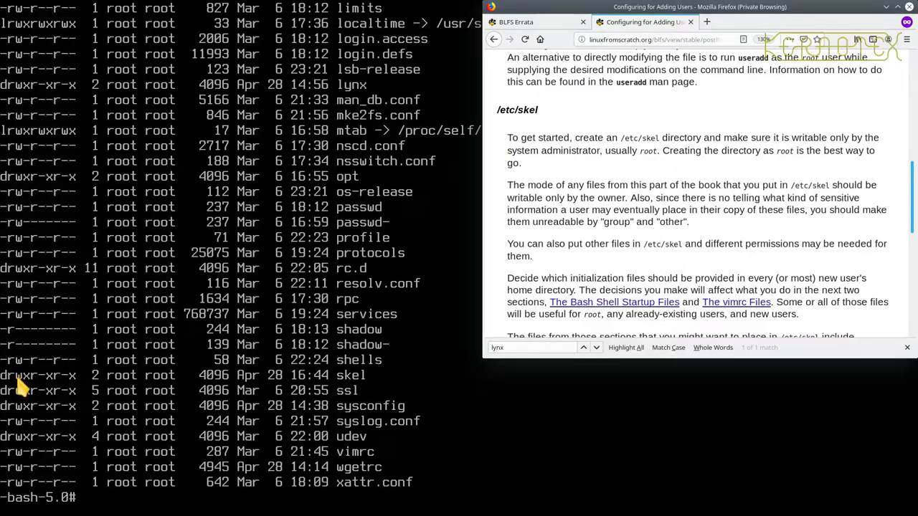
pyautogui.moveTo(126, 384)
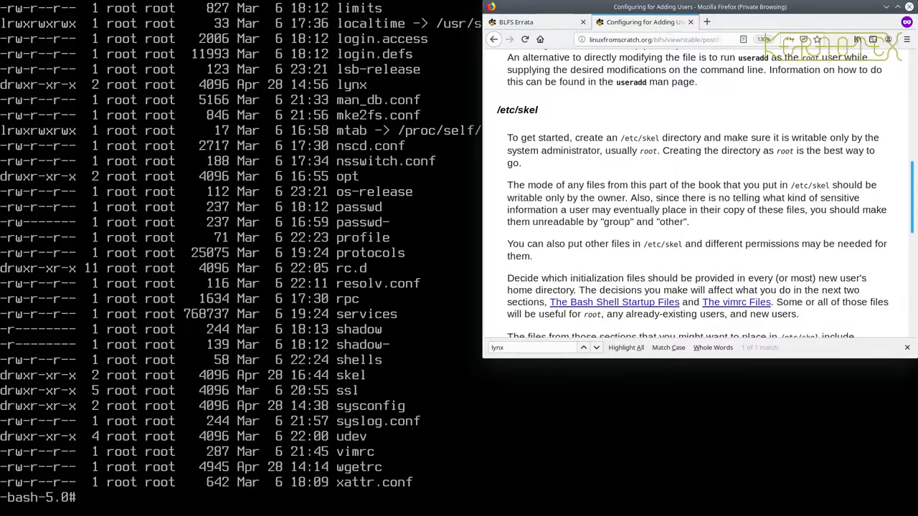
pyautogui.moveTo(502, 218)
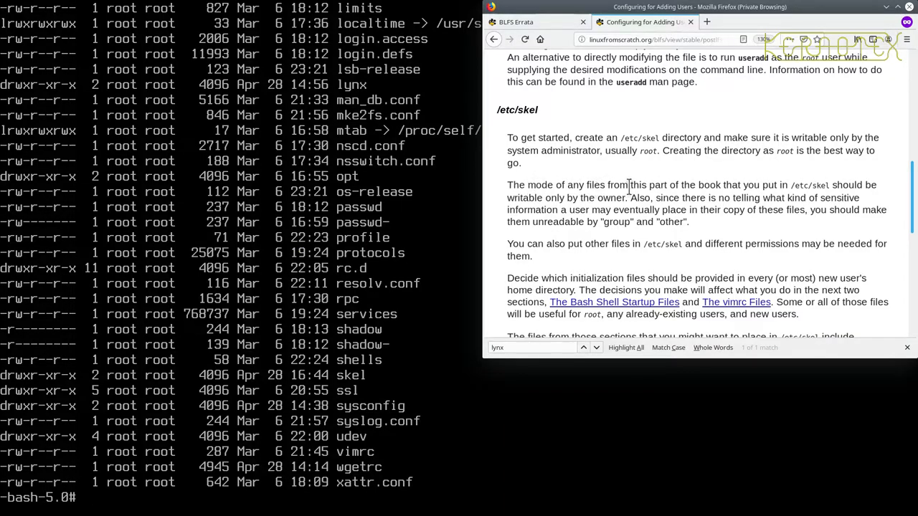
pyautogui.moveTo(830, 186)
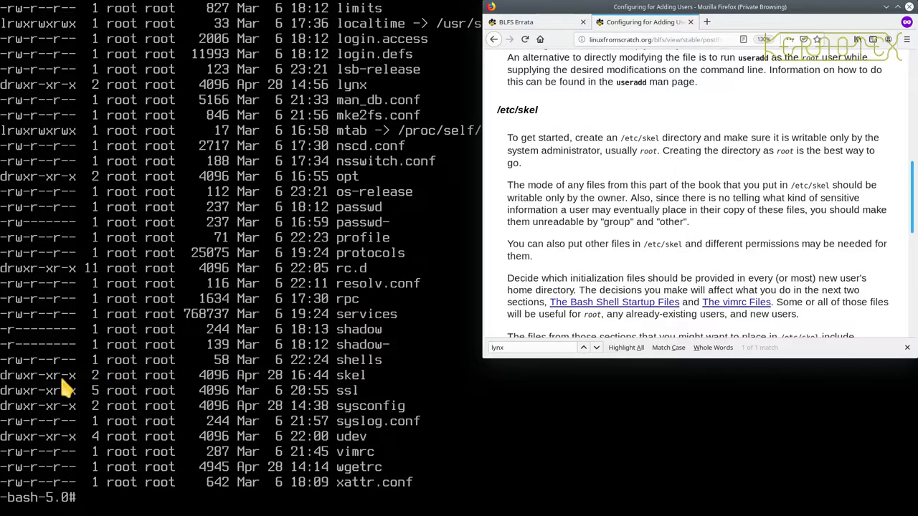
pyautogui.moveTo(18, 387)
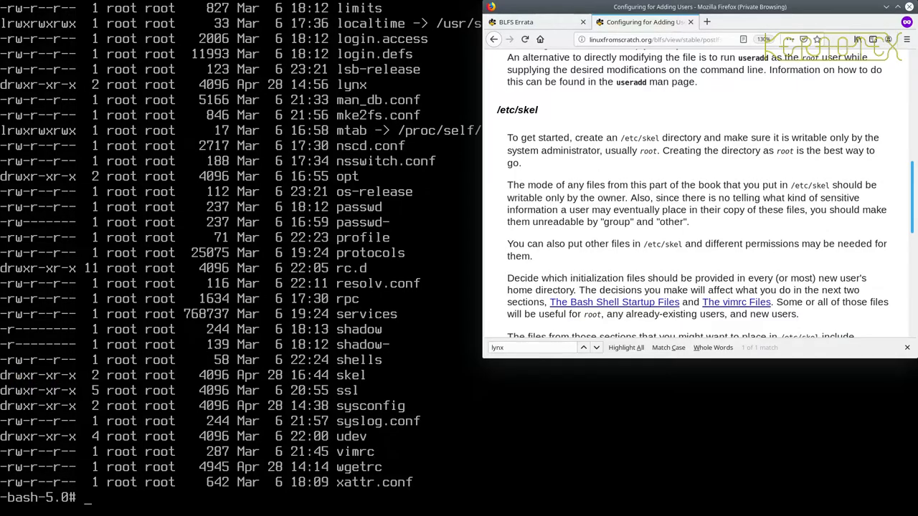
pyautogui.moveTo(20, 386)
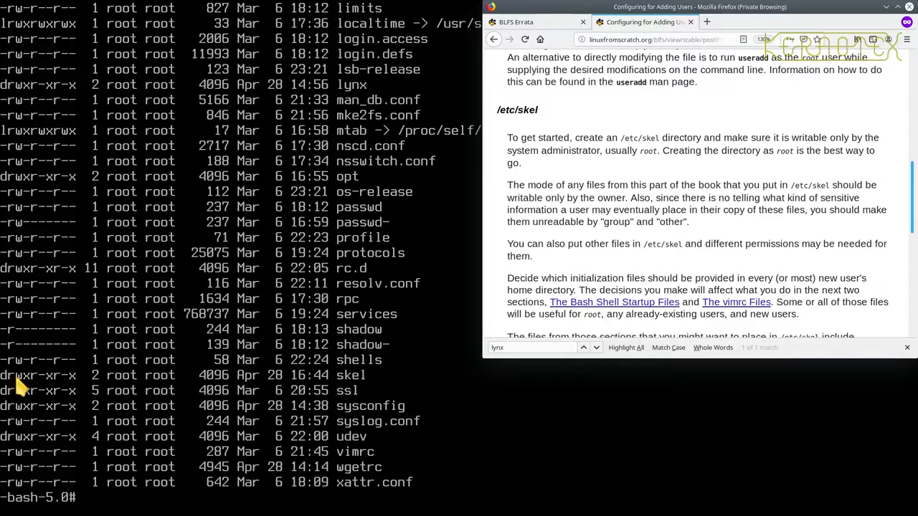
pyautogui.moveTo(36, 384)
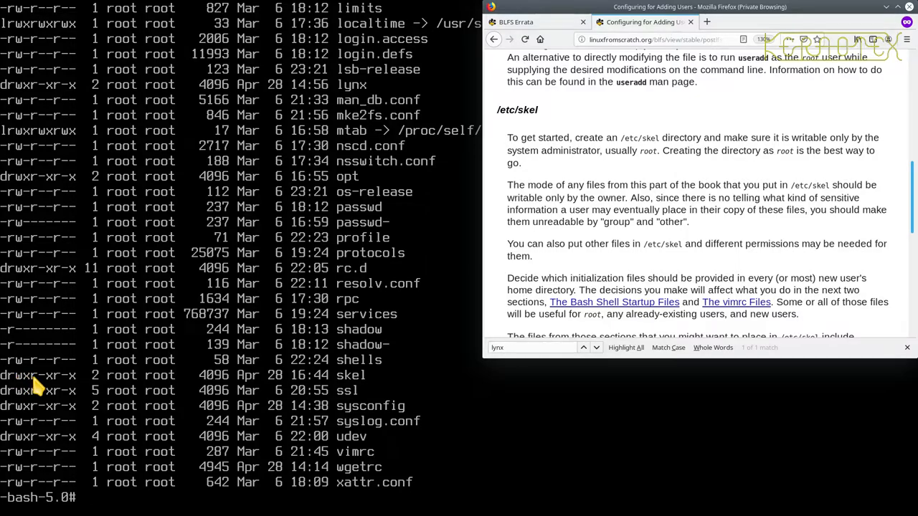
pyautogui.moveTo(72, 387)
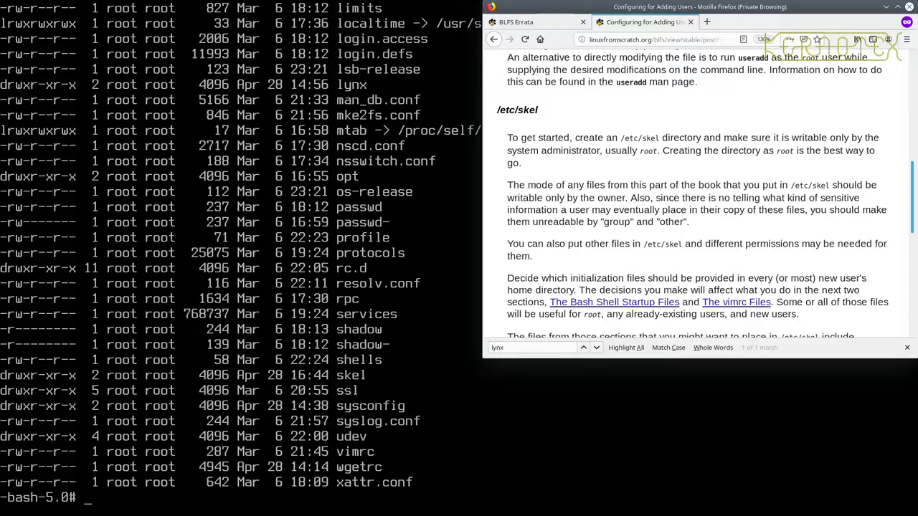
pyautogui.moveTo(278, 281)
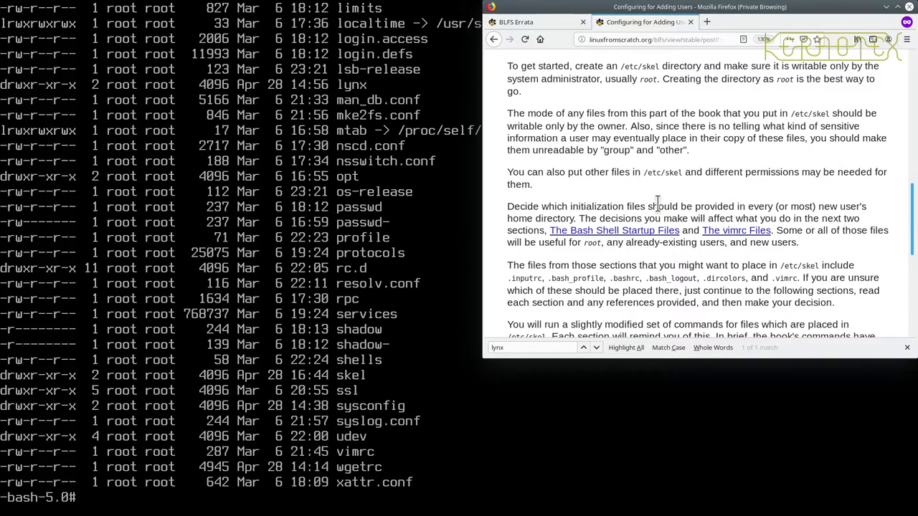
pyautogui.moveTo(718, 203)
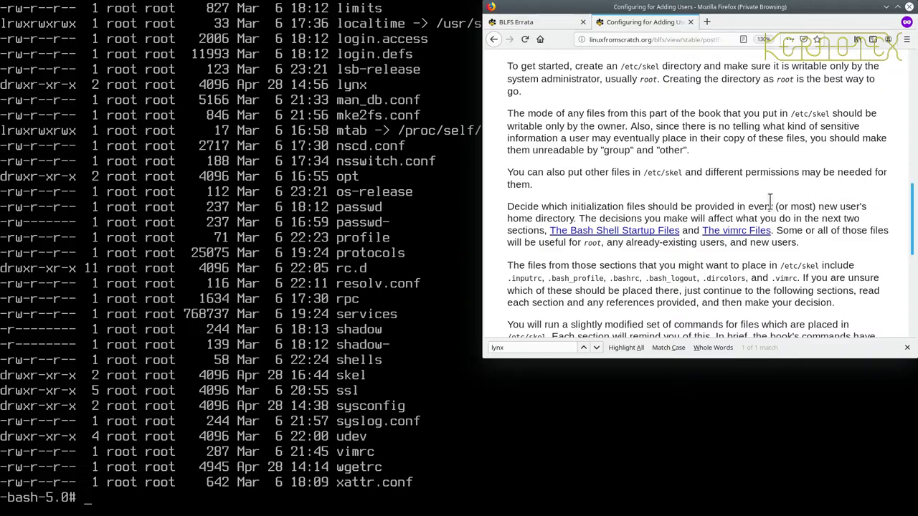
pyautogui.moveTo(631, 215)
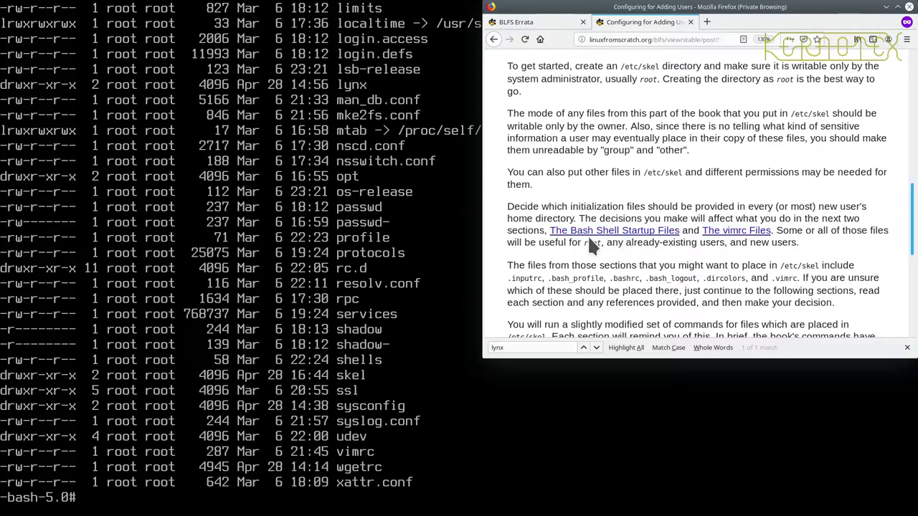
pyautogui.moveTo(714, 261)
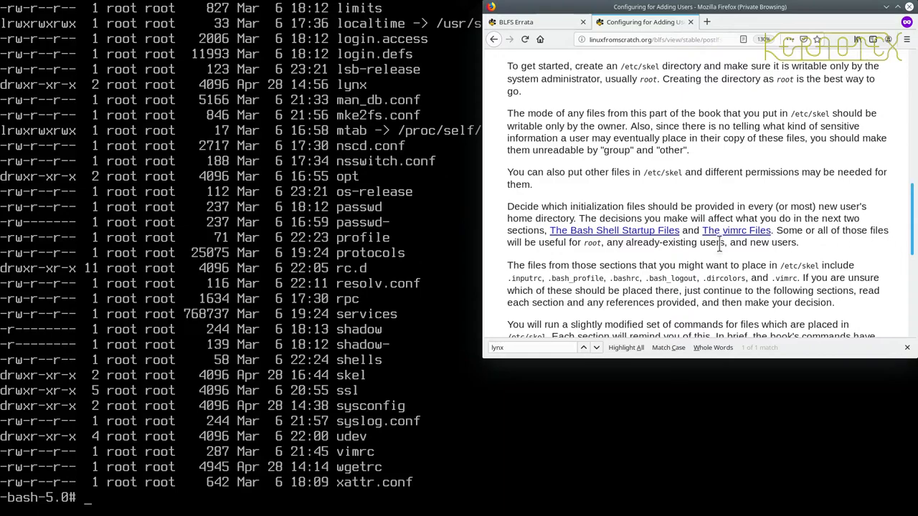
pyautogui.moveTo(691, 261)
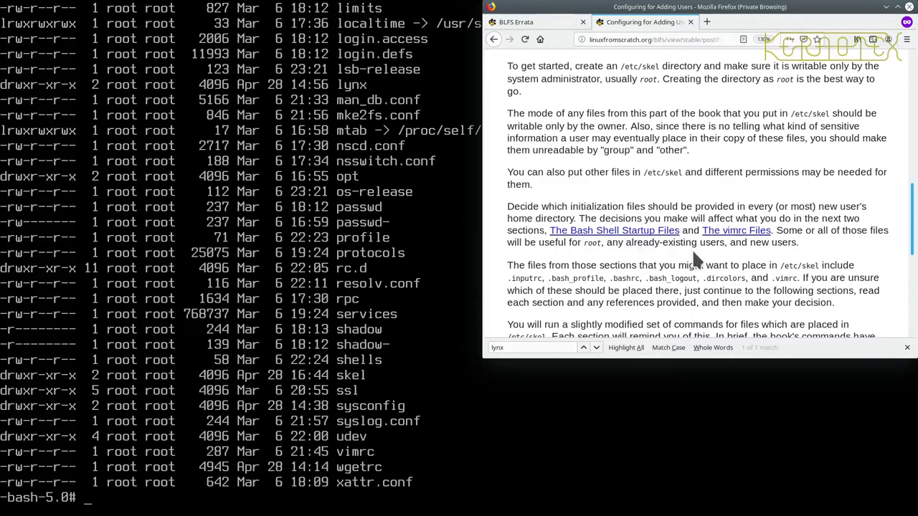
# Scroll past the /etc/skel file list (.inputrc, .bashrc, .vimrc)
pyautogui.scroll(-3)
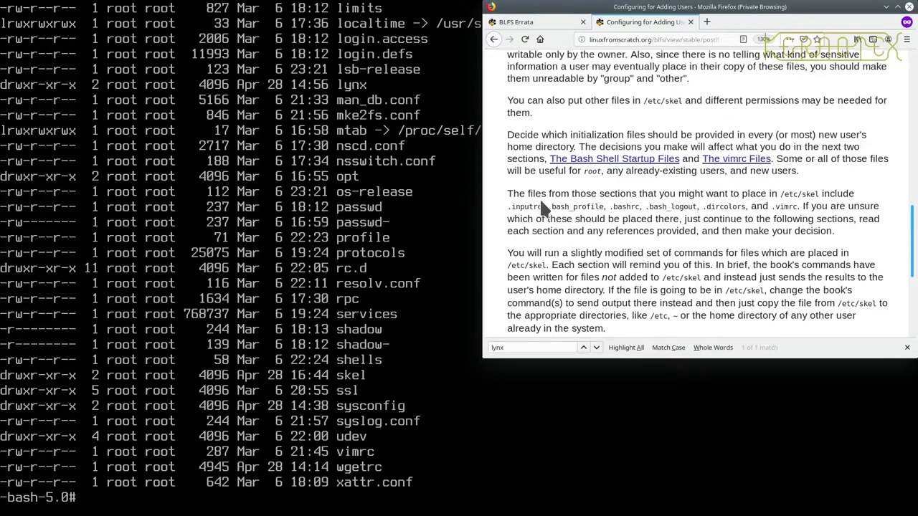
pyautogui.moveTo(719, 195)
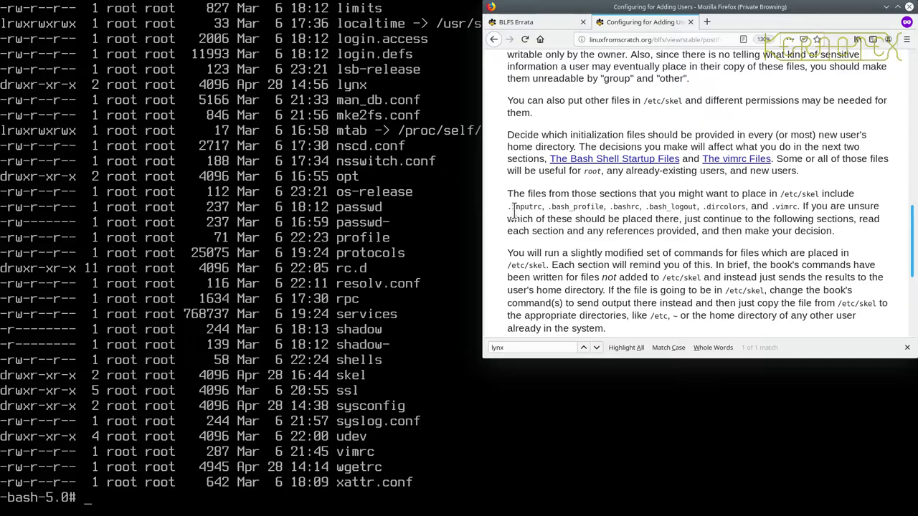
pyautogui.moveTo(648, 207)
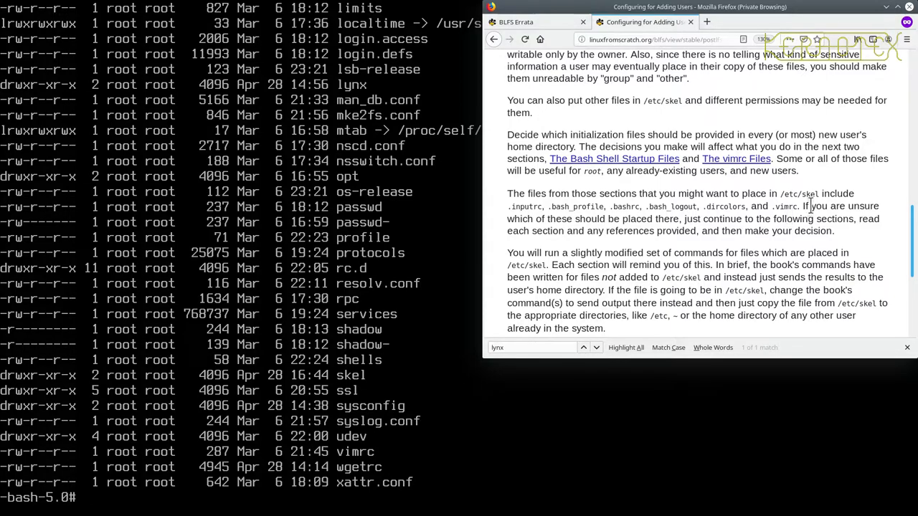
pyautogui.scroll(-3)
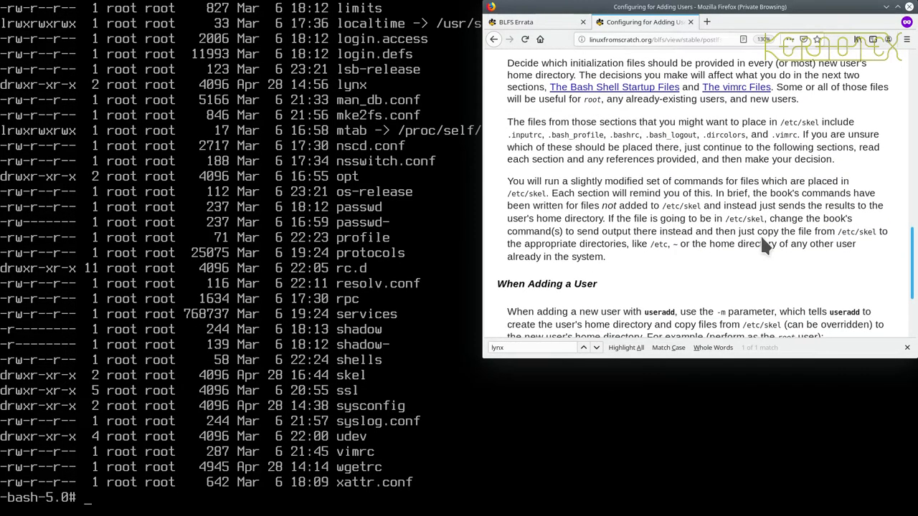
pyautogui.moveTo(620, 202)
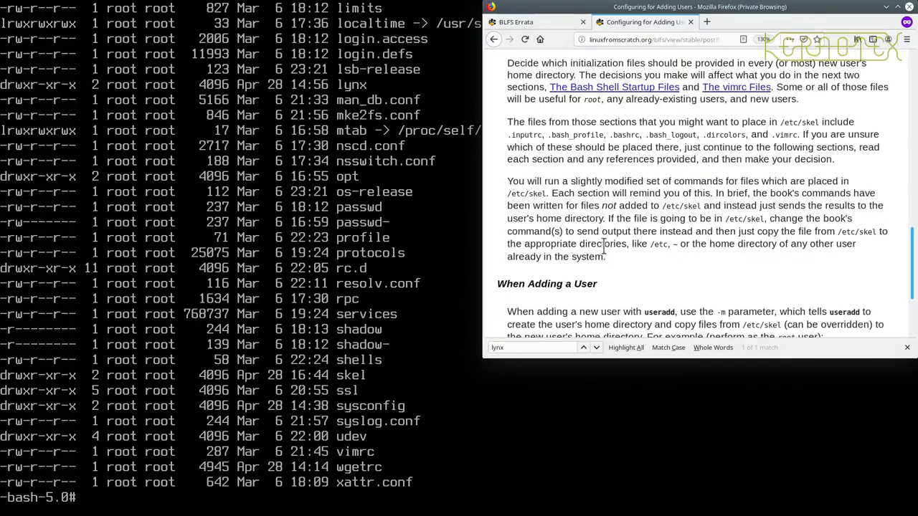
# Reach the page bottom and follow Next to About System Users and Groups
pyautogui.scroll(-3)
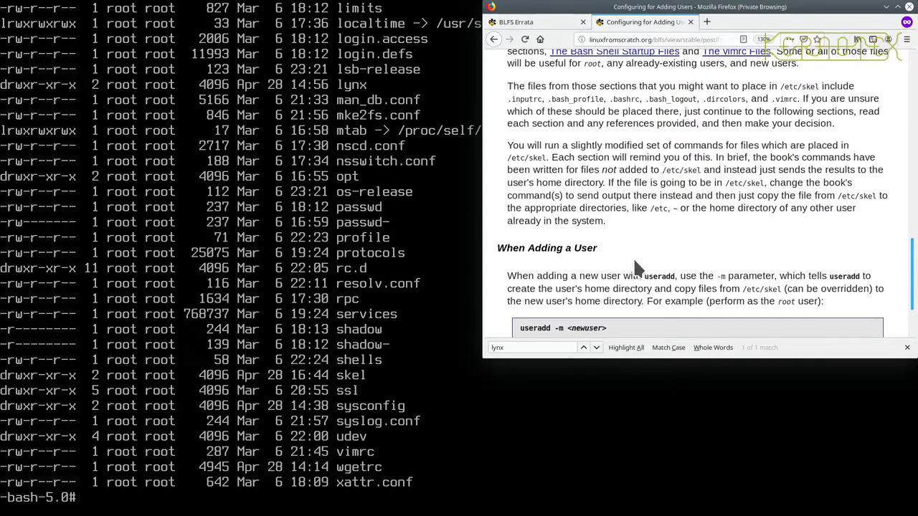
pyautogui.click(84, 496)
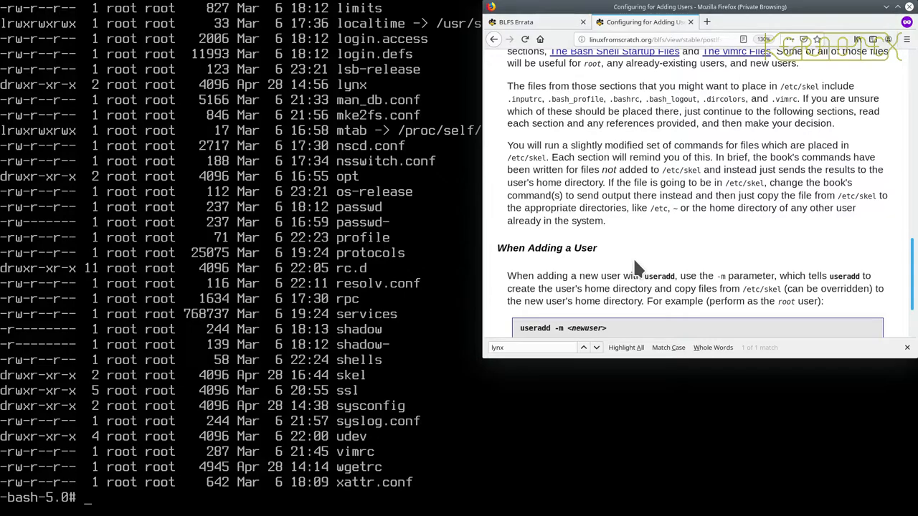
pyautogui.moveTo(558, 342)
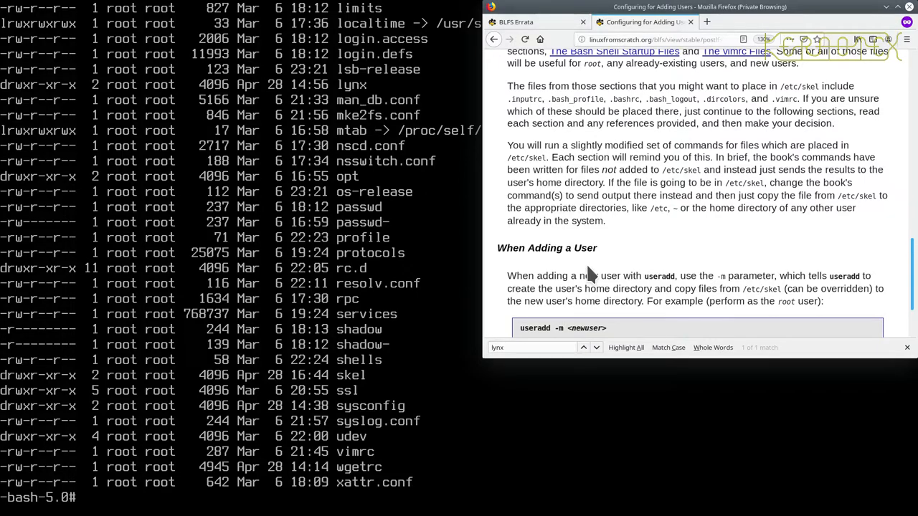
pyautogui.moveTo(645, 241)
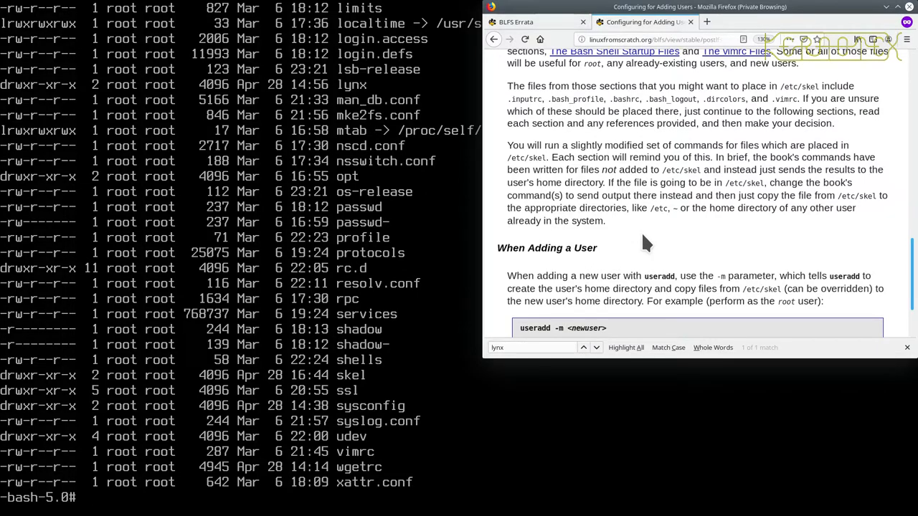
pyautogui.scroll(-3)
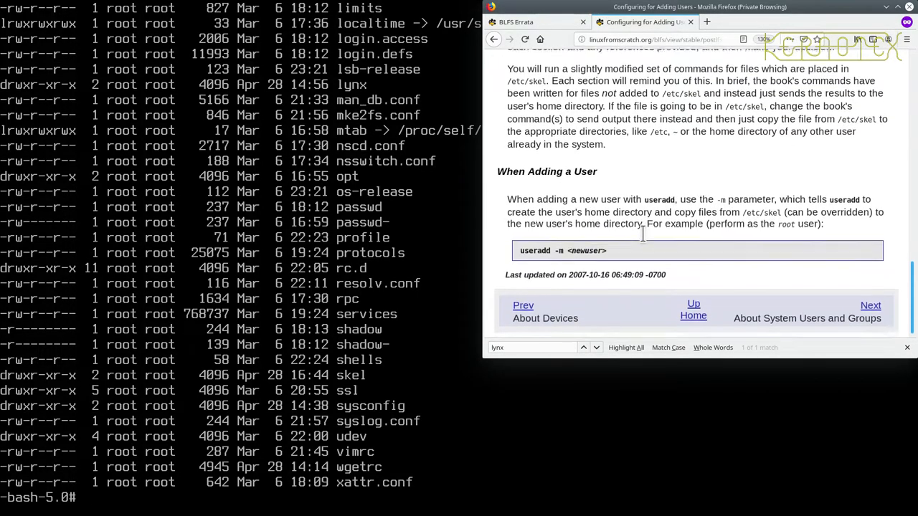
pyautogui.scroll(-3)
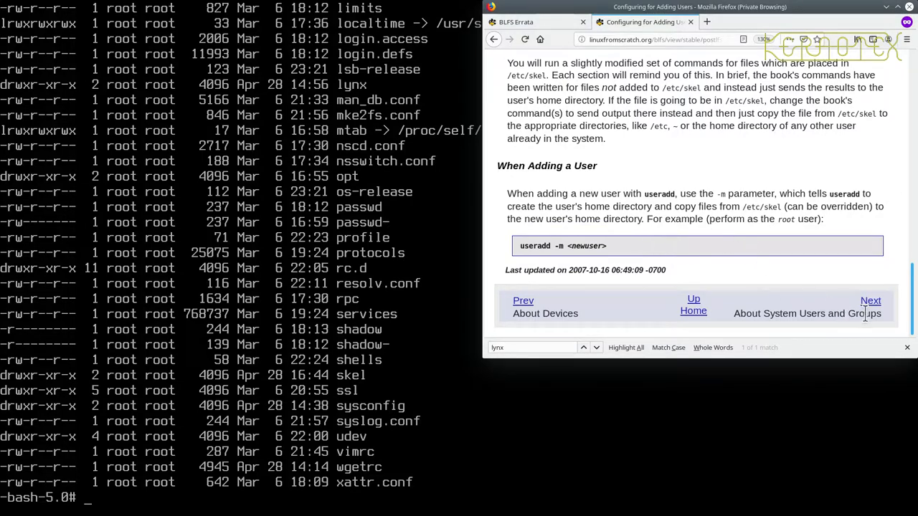
pyautogui.click(870, 301)
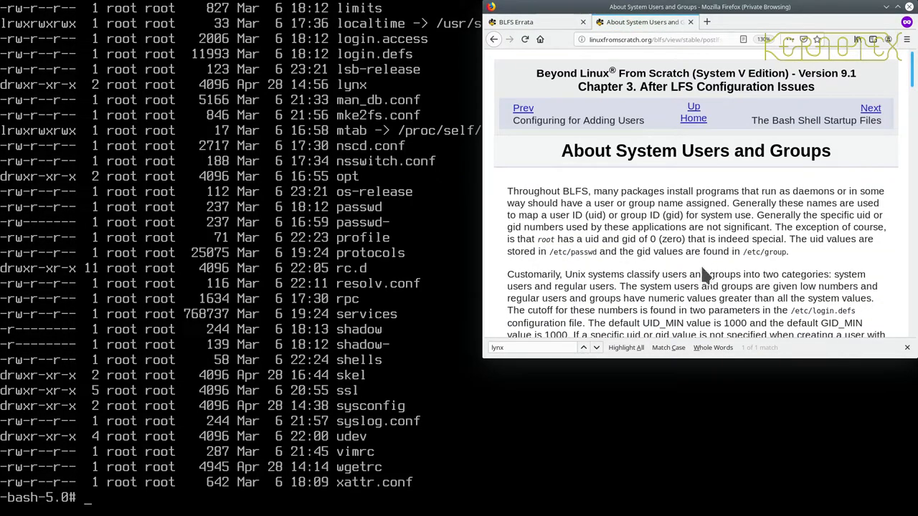
# Scroll down to Table 3.1 UID/GID Suggested Values, reading to lightdm
pyautogui.scroll(-3)
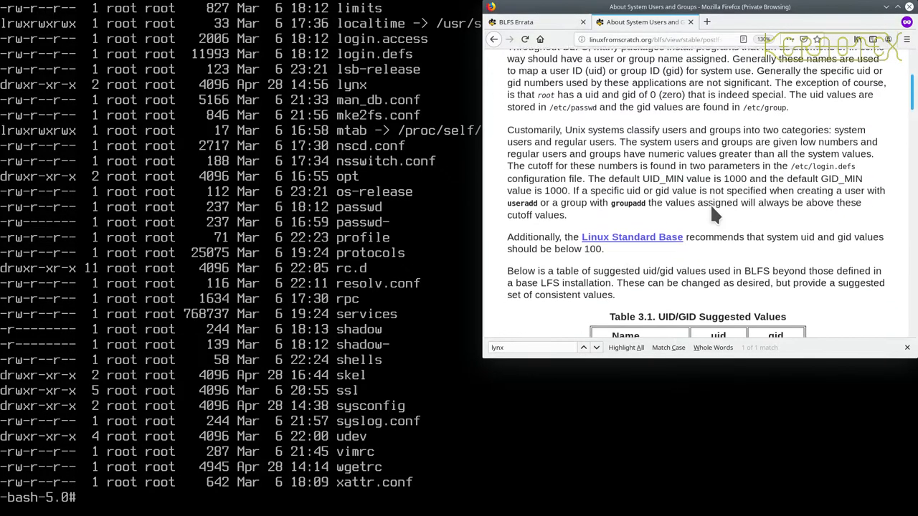
pyautogui.scroll(-3)
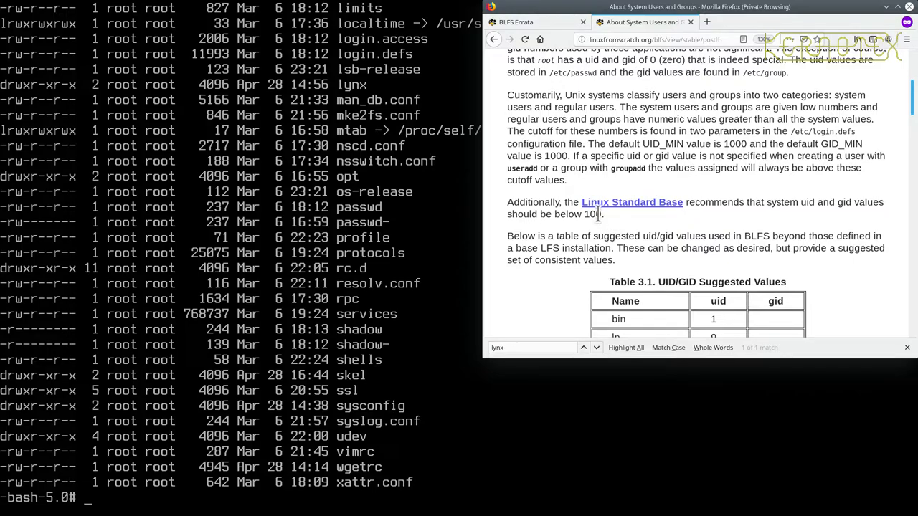
pyautogui.moveTo(642, 230)
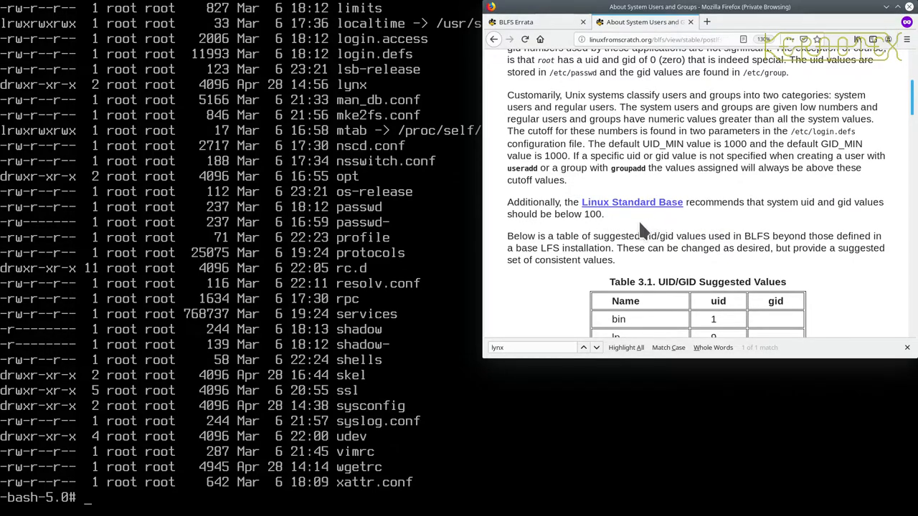
pyautogui.scroll(-3)
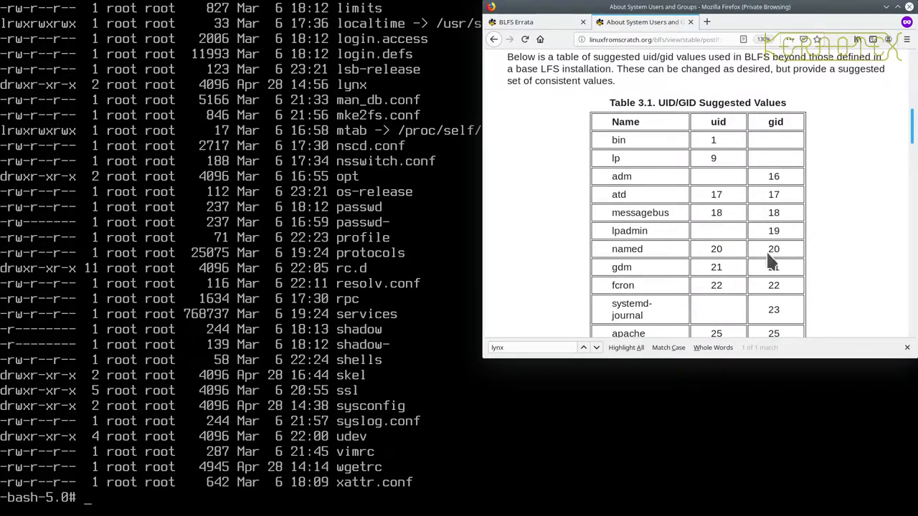
pyautogui.scroll(-3)
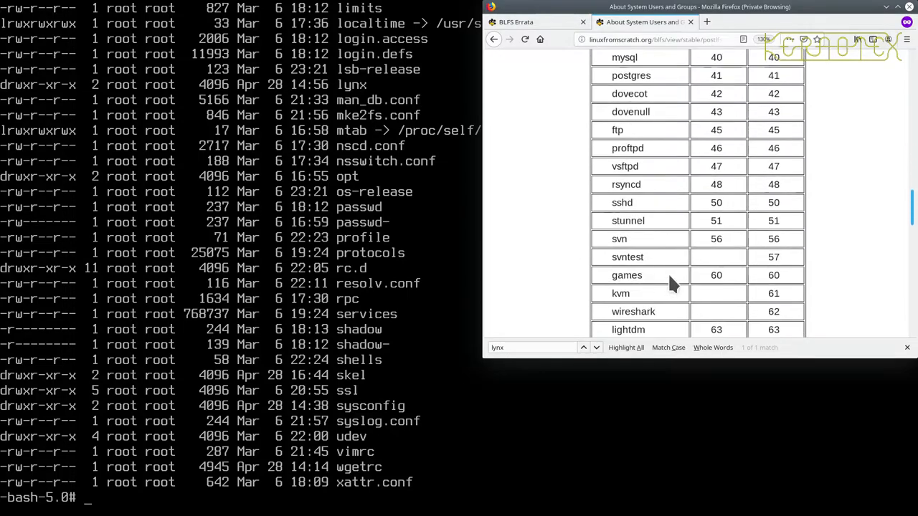